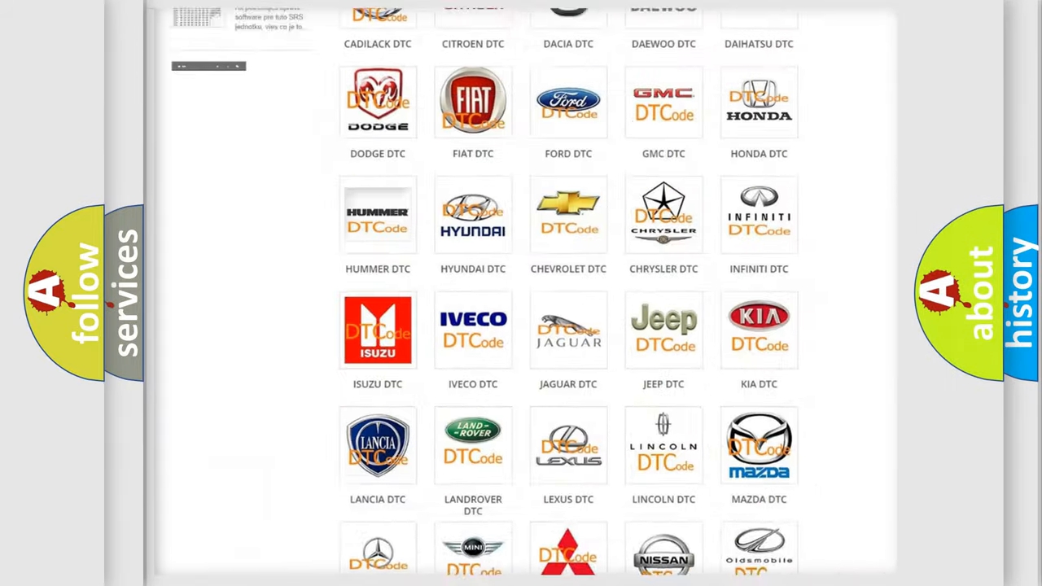
- Locate the FORD DTC tile in the brand grid and open its diagnostic code list
scroll(up, 3)
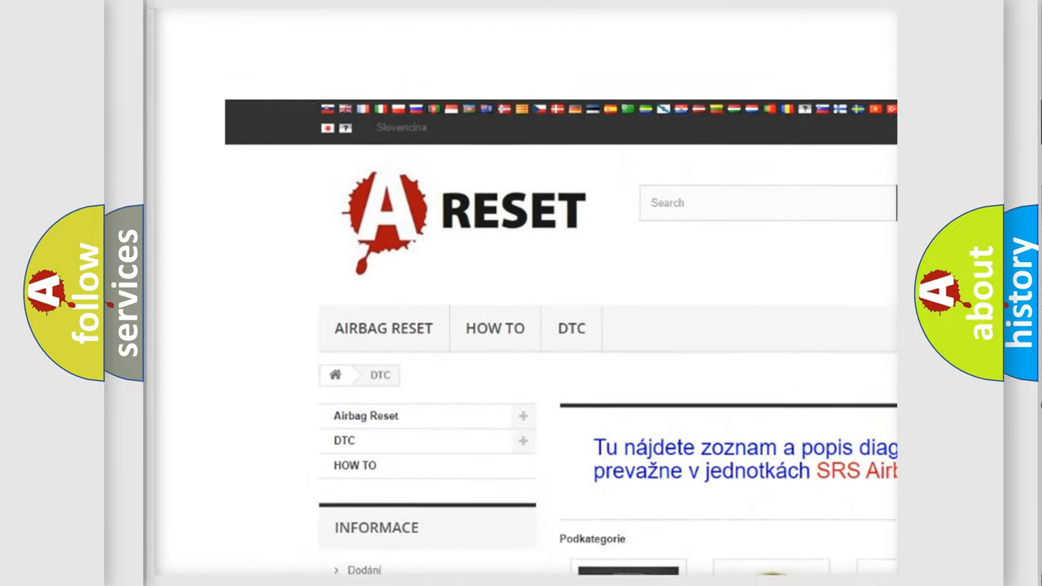
scroll(up, 3)
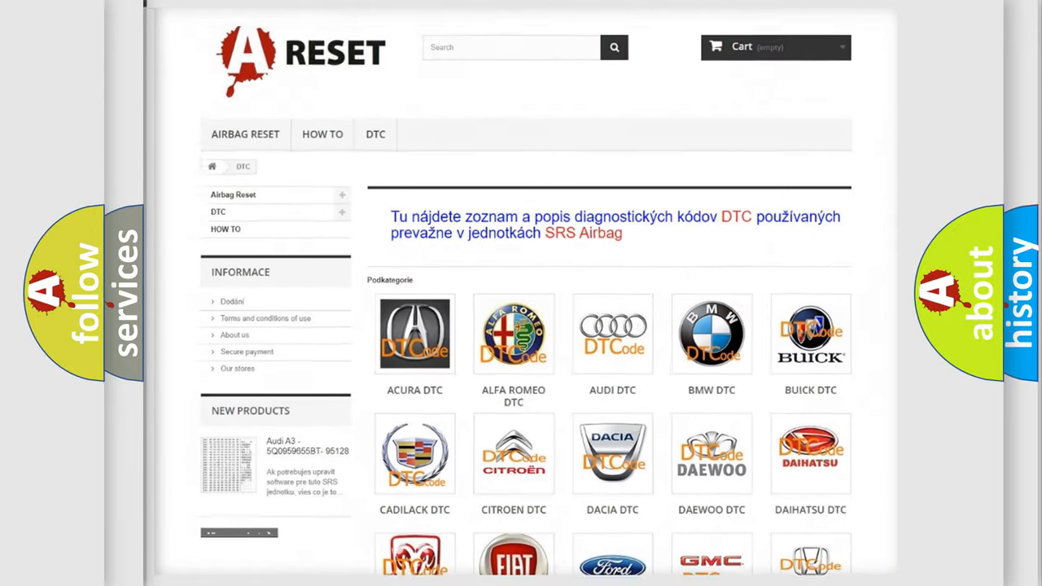
scroll(down, 3)
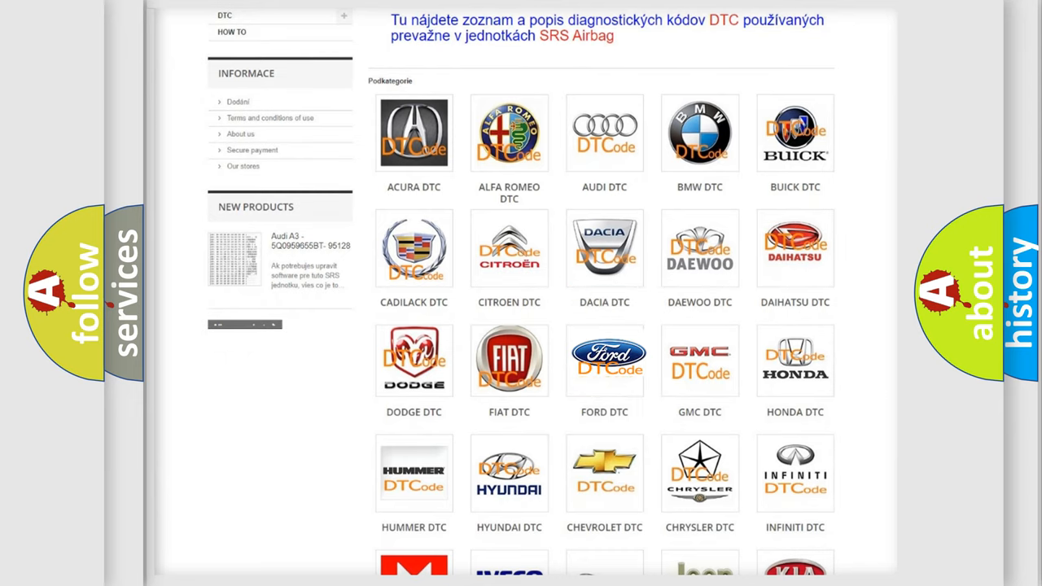
click(605, 360)
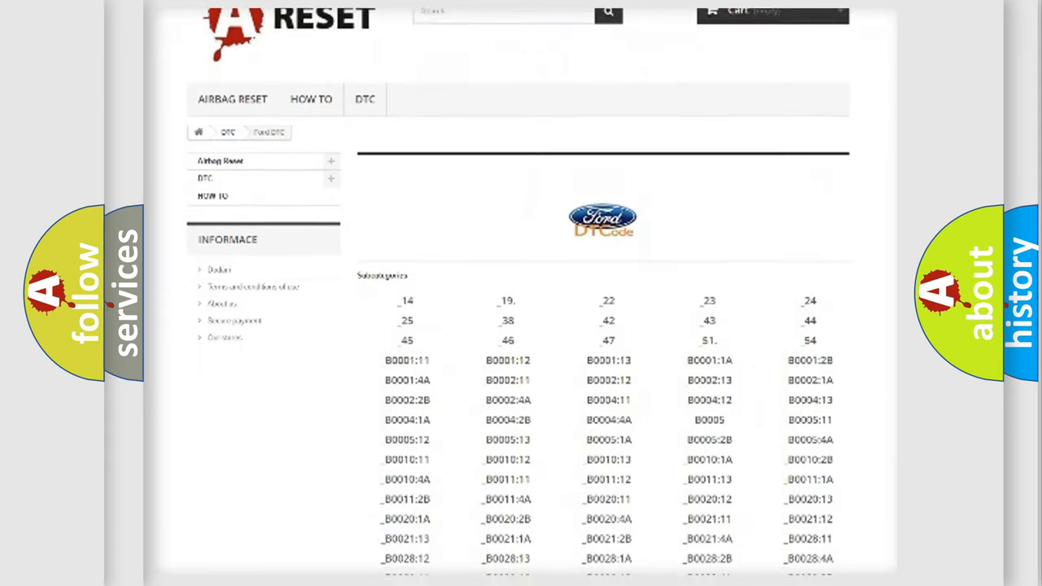
scroll(down, 3)
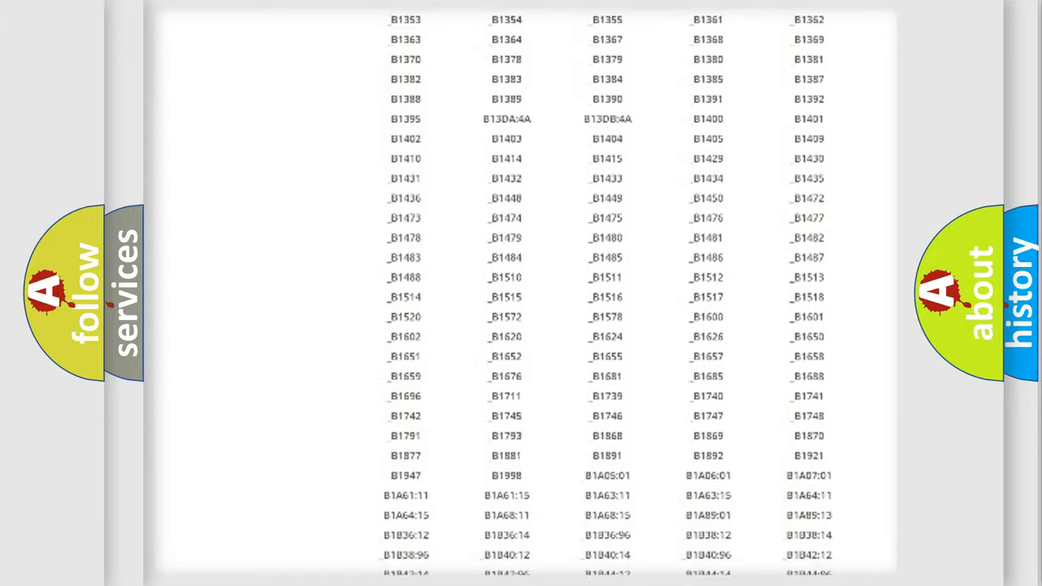
scroll(up, 3)
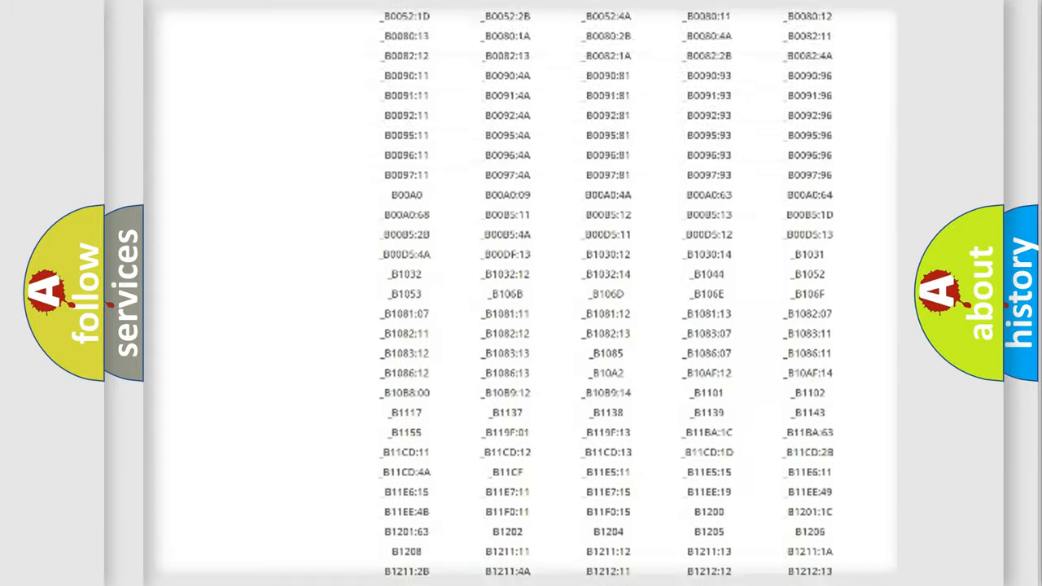
scroll(up, 3)
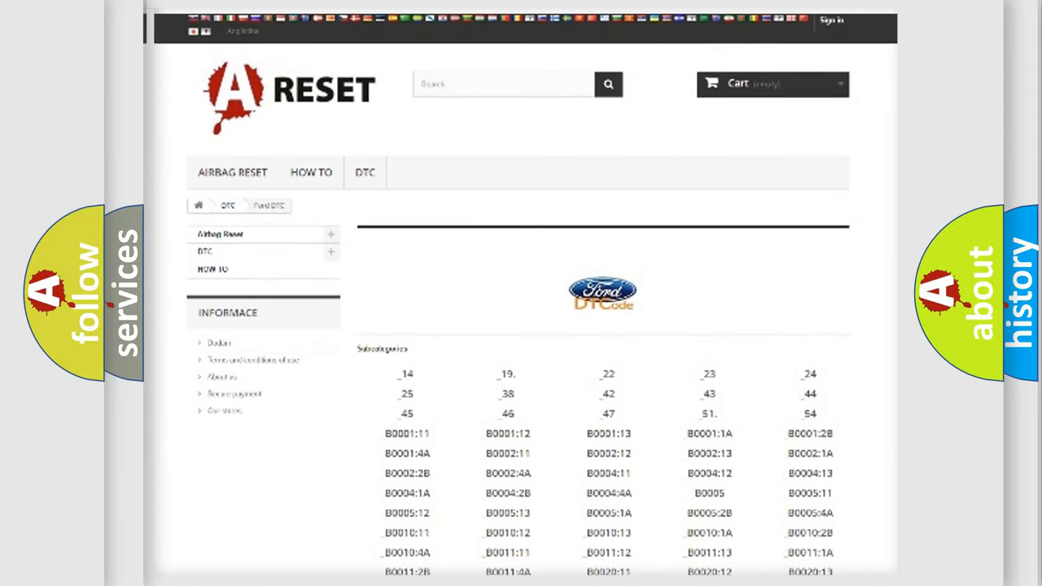